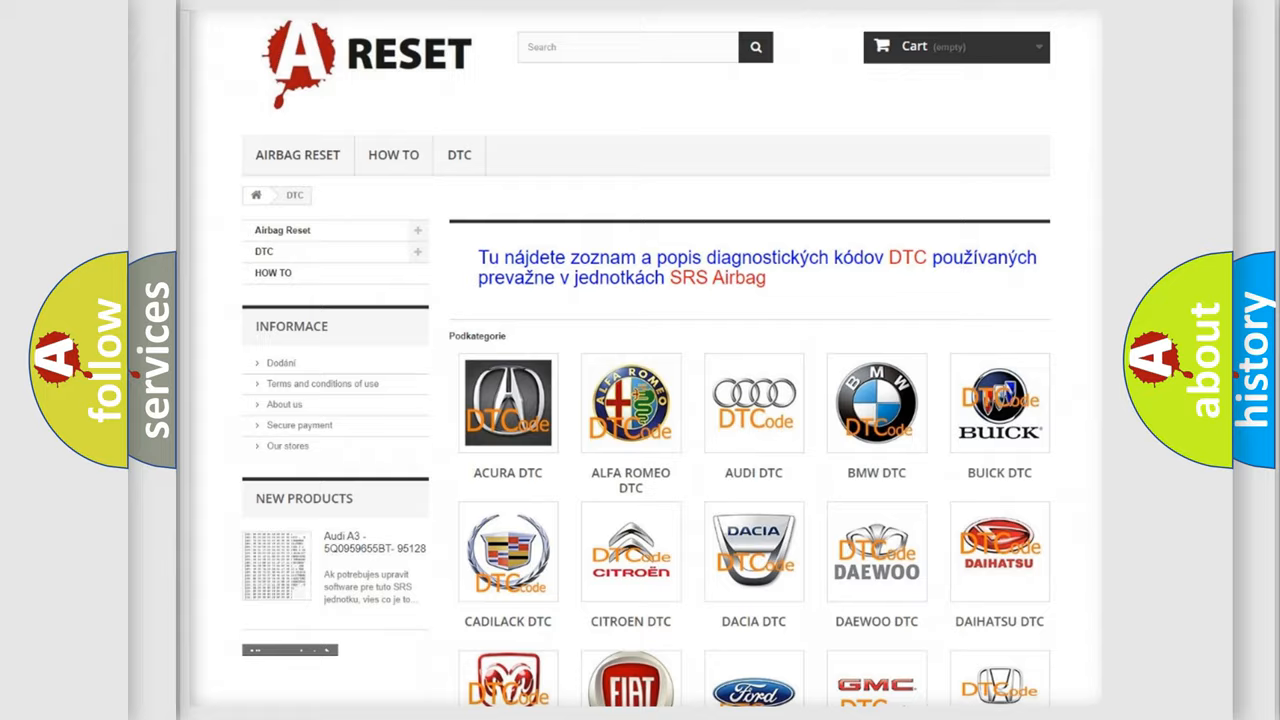
Bring the FIAT DTC logo into view among the car brand listings
scroll("down", 3)
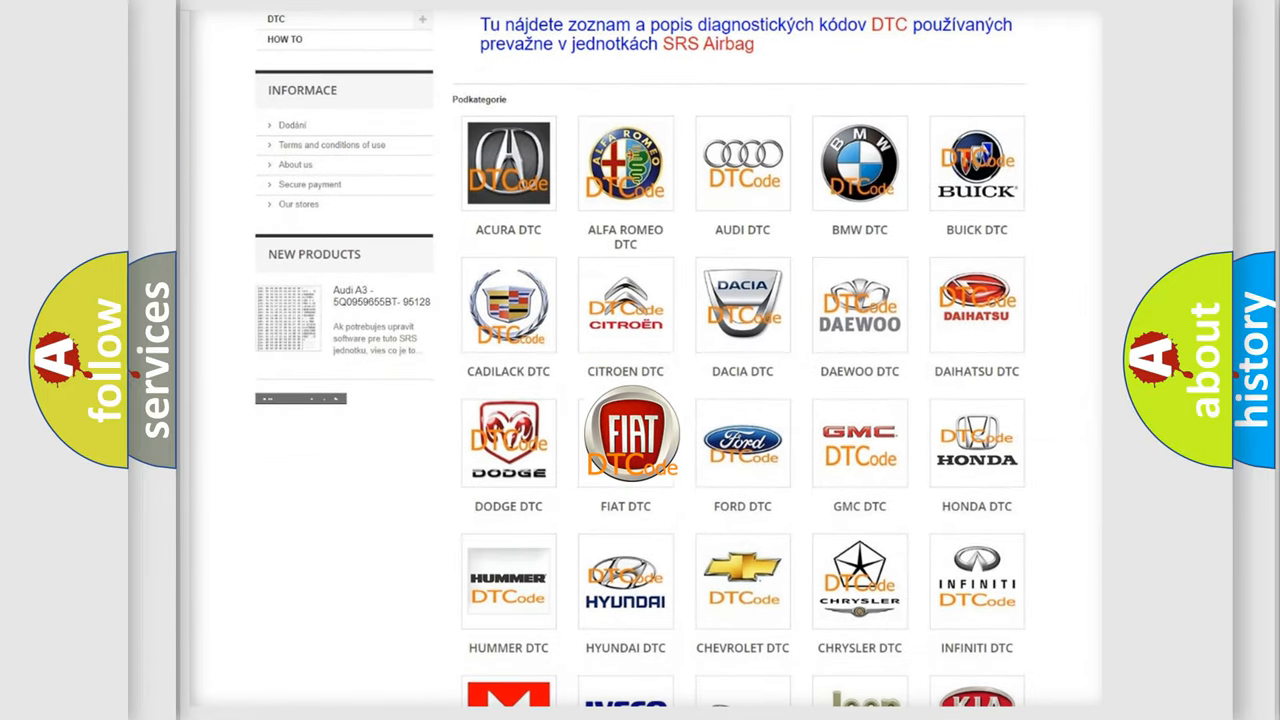
Enter the FIAT DTC subcategory and browse its list of trouble codes
left_click(624, 436)
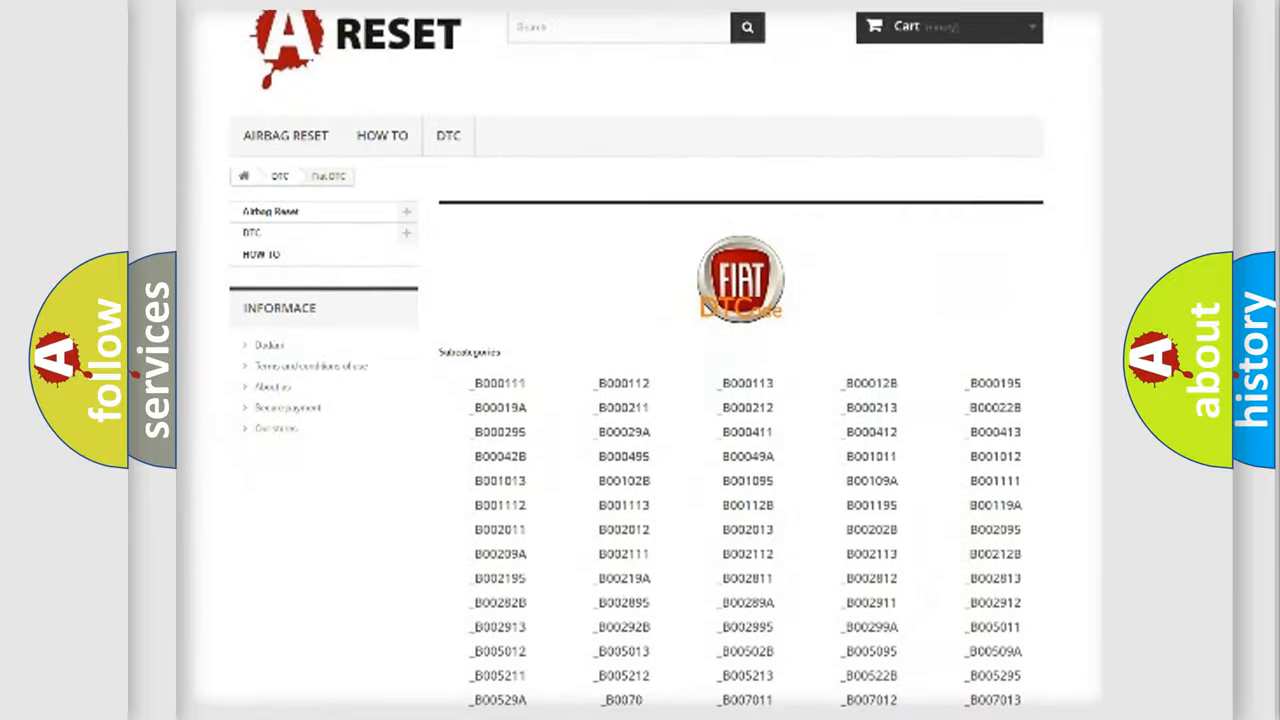
scroll("down", 3)
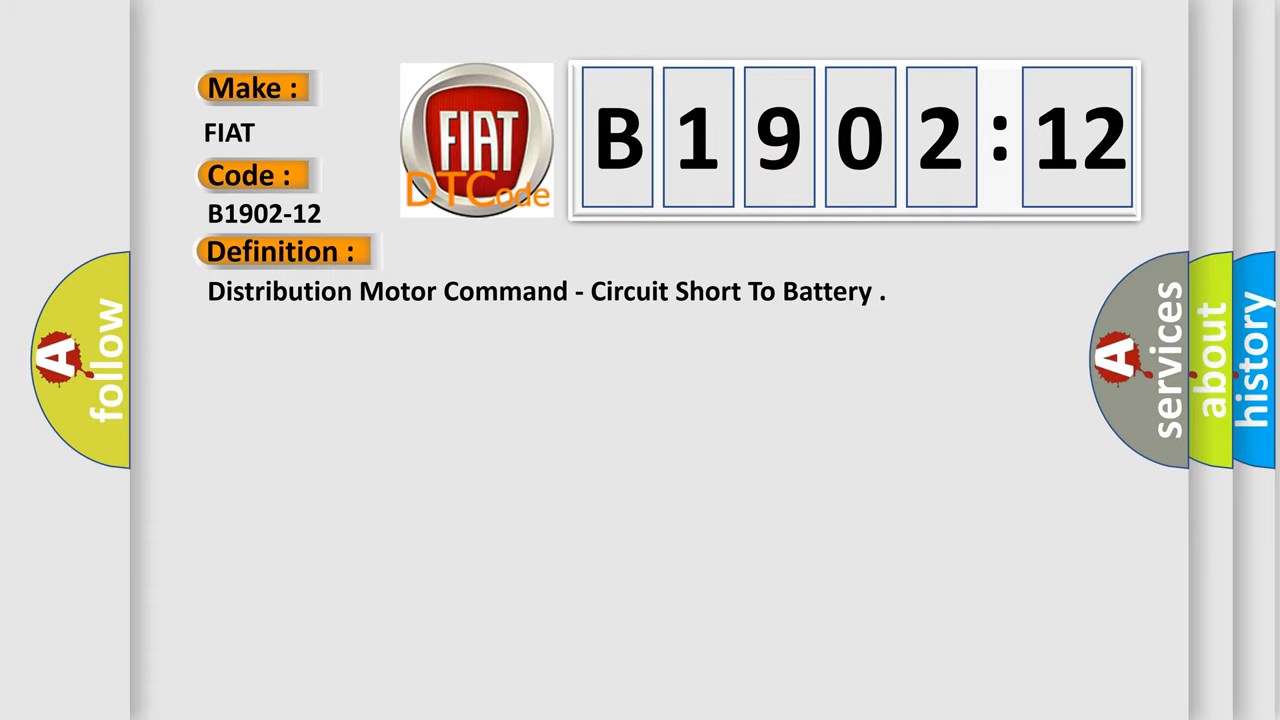
Advance the slide to show the Description section for code B1902-12
left_click(520, 252)
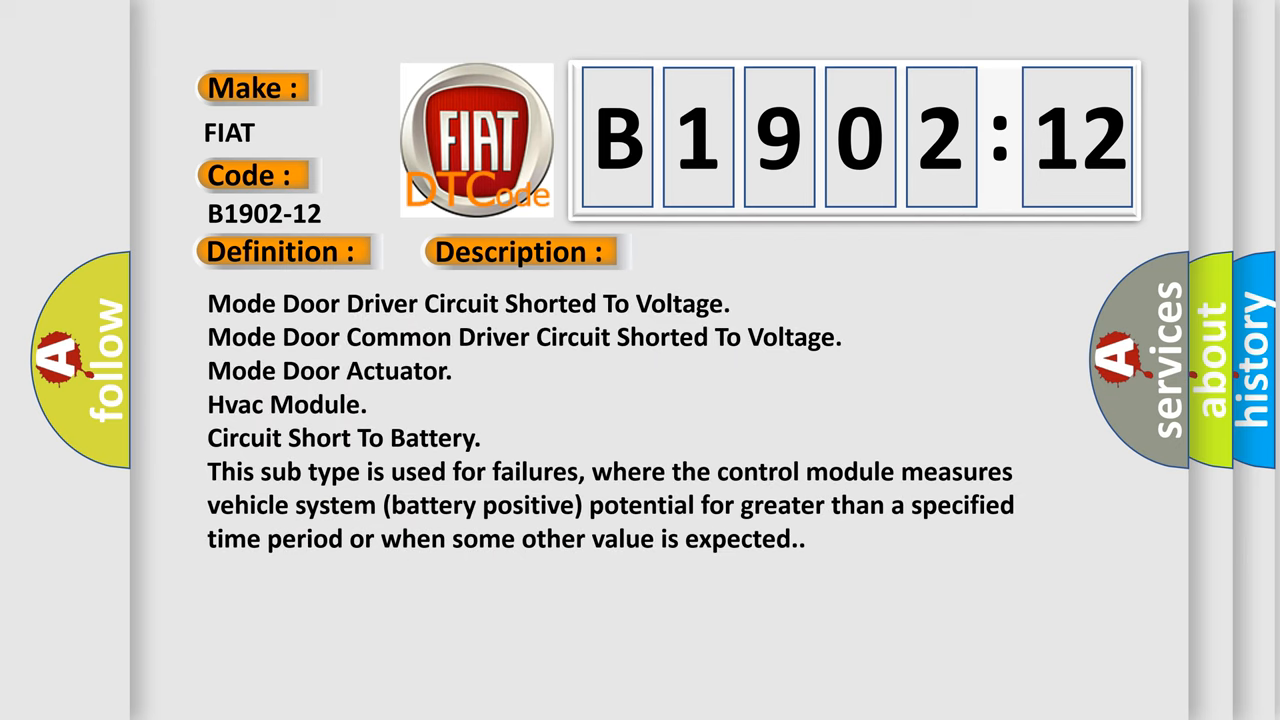